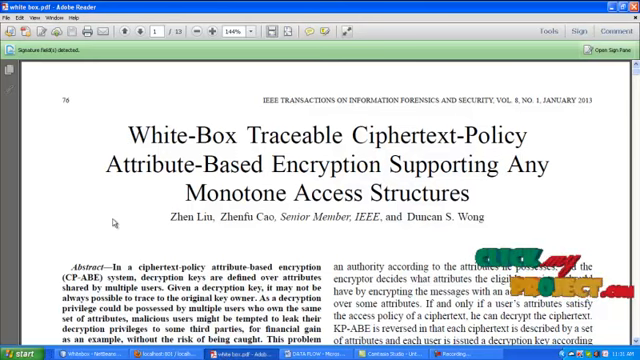
- Bring the DATA FLOW document forward and scroll the flowchart down to sending keys
scroll("down", 3)
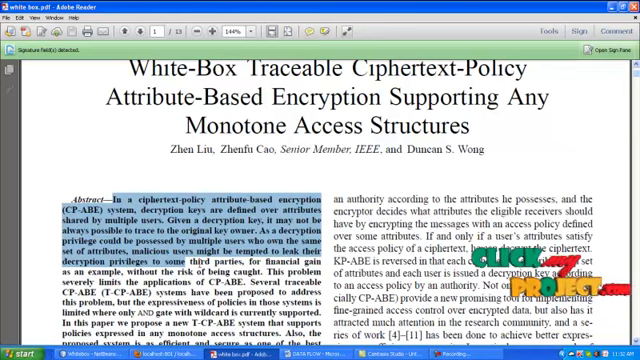
scroll("down", 3)
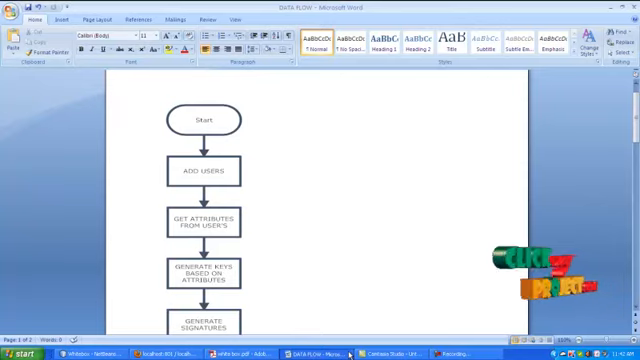
left_click(262, 107)
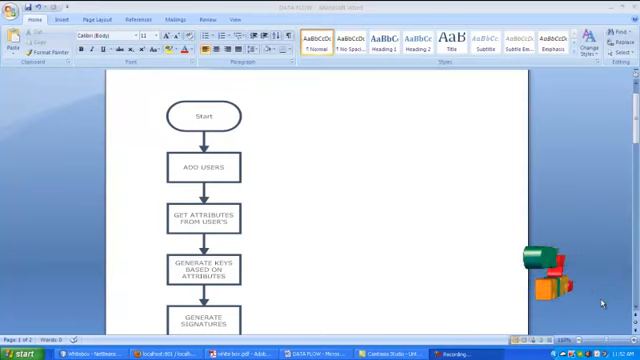
scroll("down", 3)
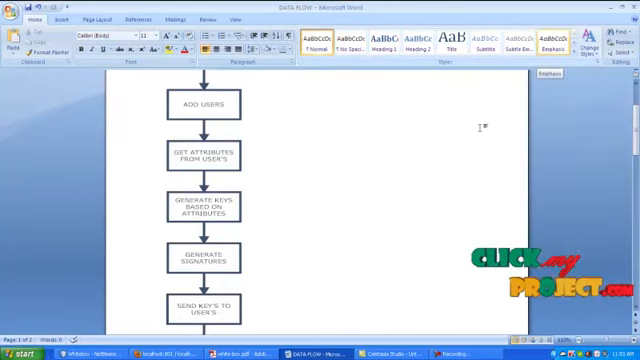
left_click(50, 17)
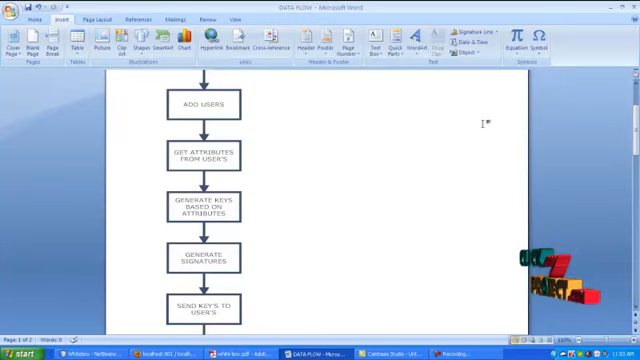
scroll("down", 3)
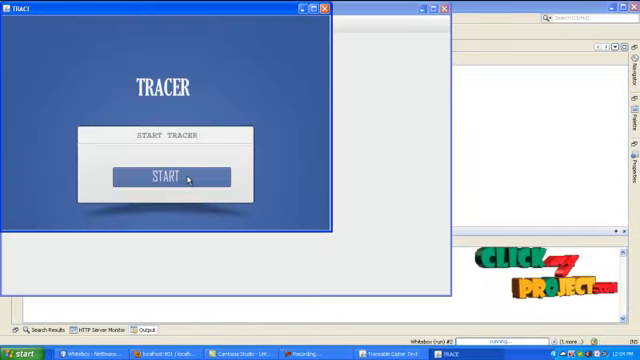
- Start the tracer, then choose Home > Start and enter 3 active clients
left_click(178, 176)
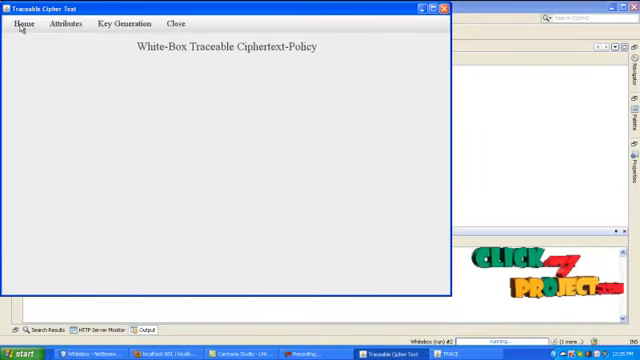
left_click(21, 22)
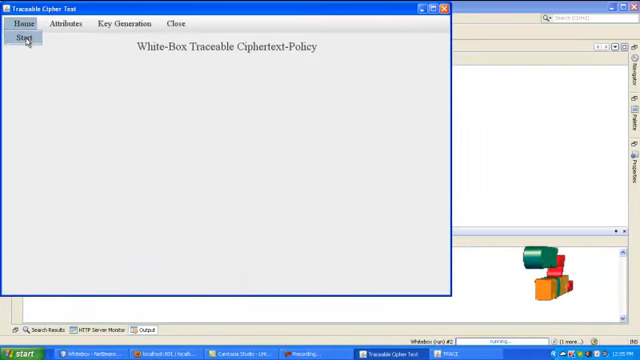
left_click(21, 36)
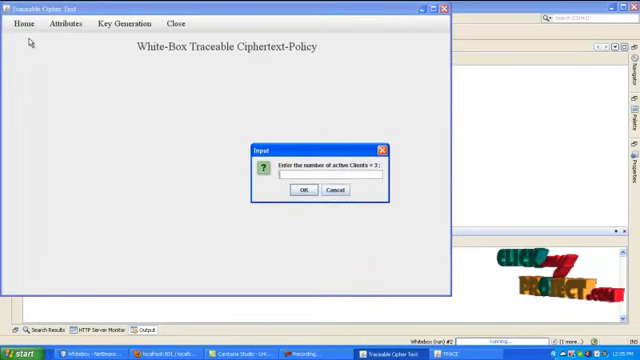
type("3")
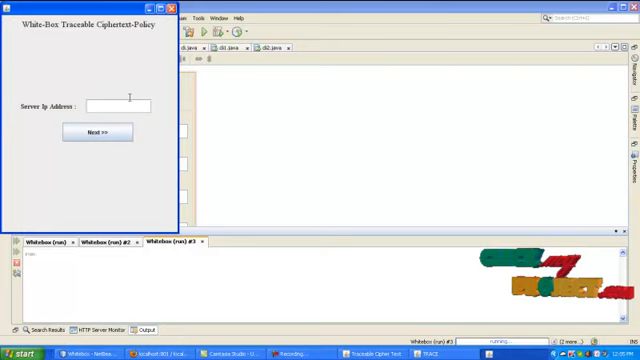
- Connect to server 192.168.1.8 and register a new user account for 'ananth'
type("192")
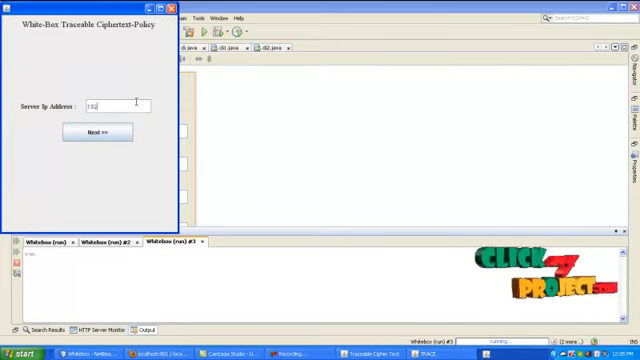
type("192.168.1.8")
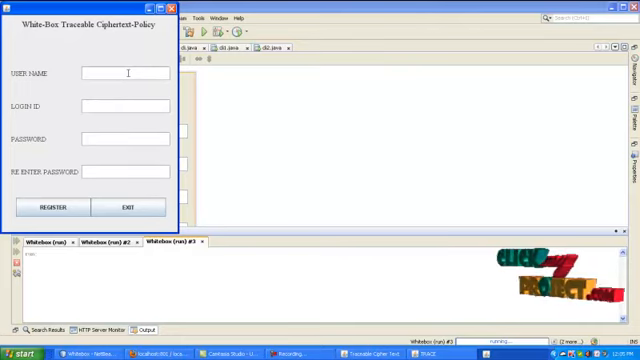
type("an")
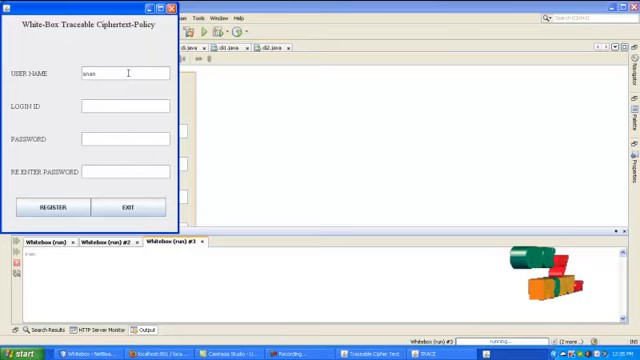
type("anant")
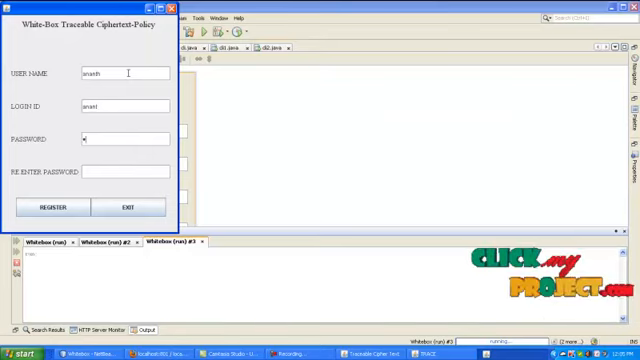
type("*")
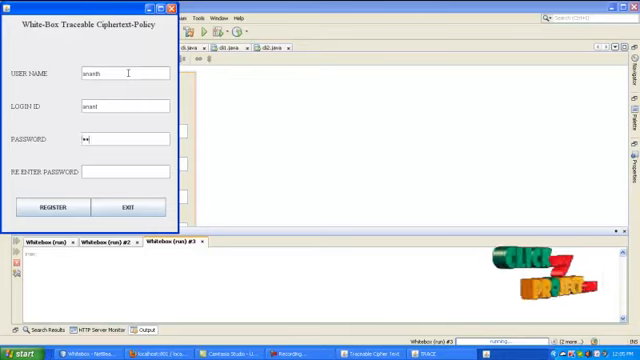
type("***")
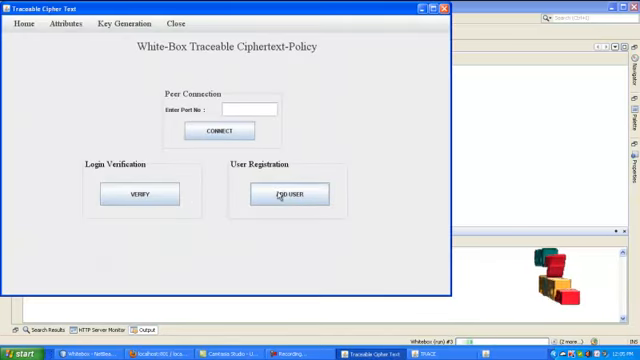
left_click(289, 192)
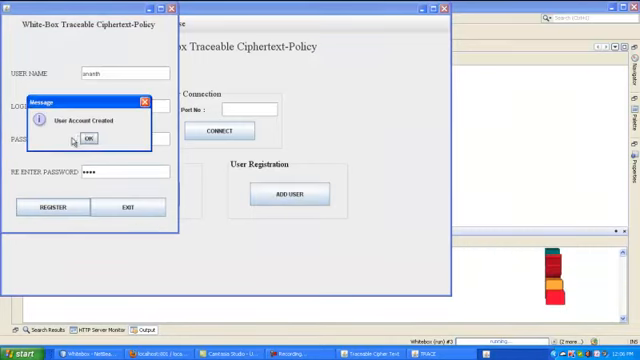
left_click(84, 138)
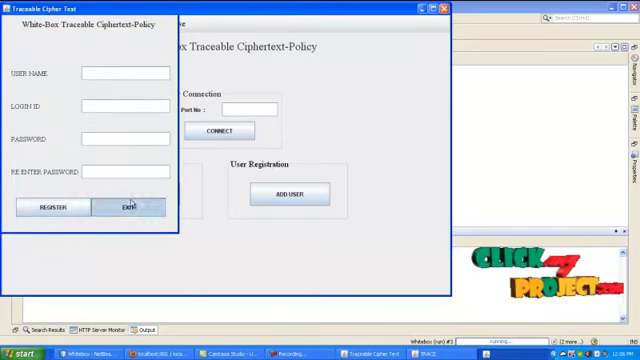
- Close the registration form and connect the first client on port 100
left_click(123, 207)
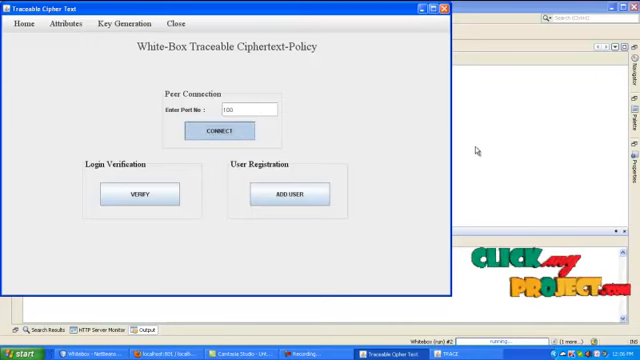
left_click(294, 193)
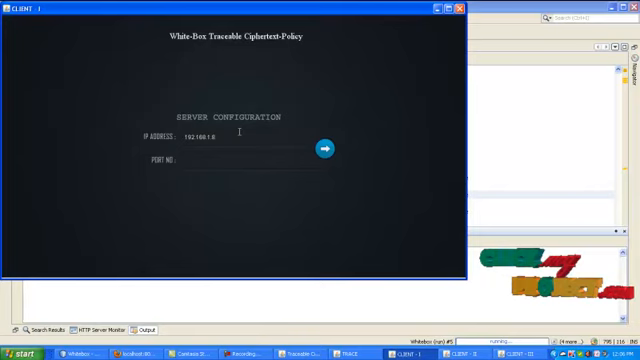
type("100")
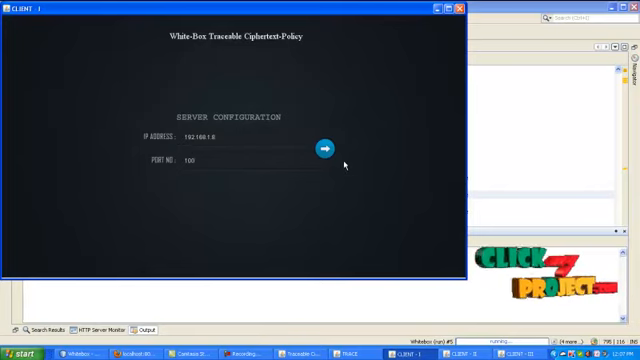
left_click(325, 150)
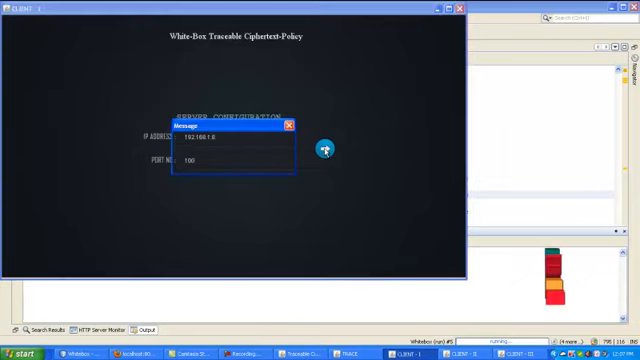
left_click(325, 148)
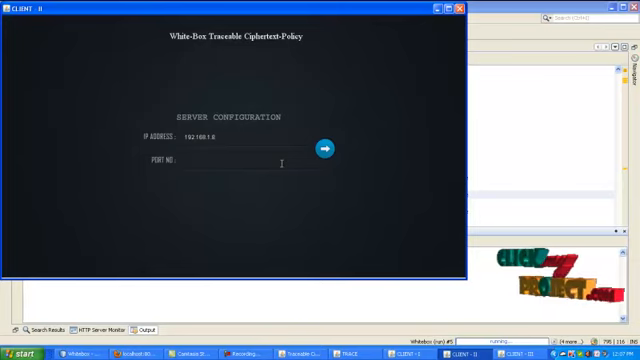
- Connect the remaining clients on port 100, entering address 192.168.1.6 for the third
type("100")
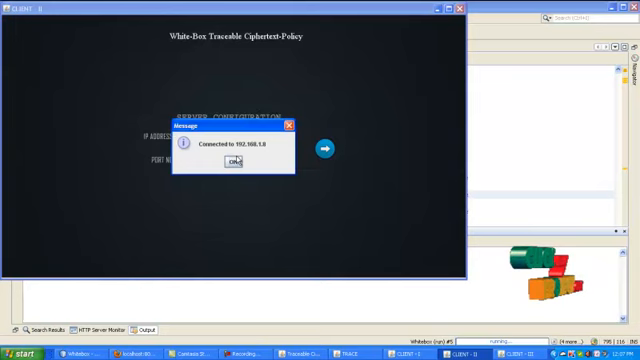
left_click(235, 162)
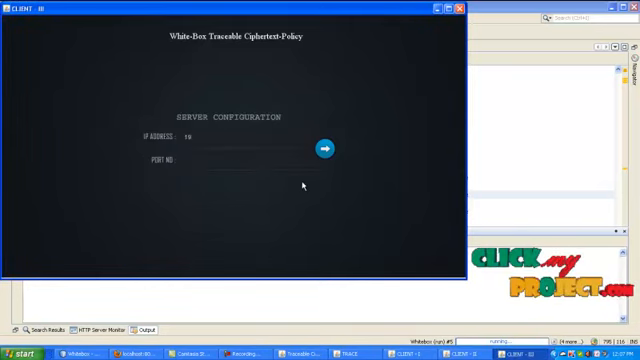
type("192.168.1.6")
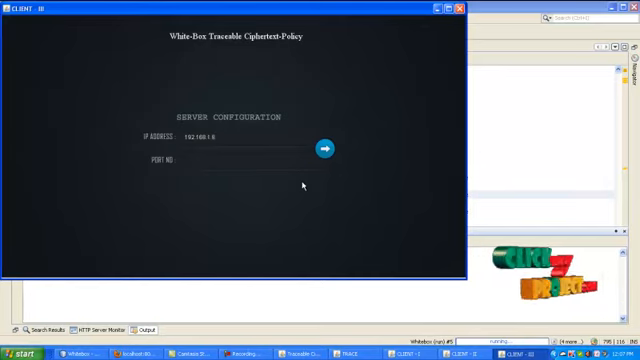
type("100")
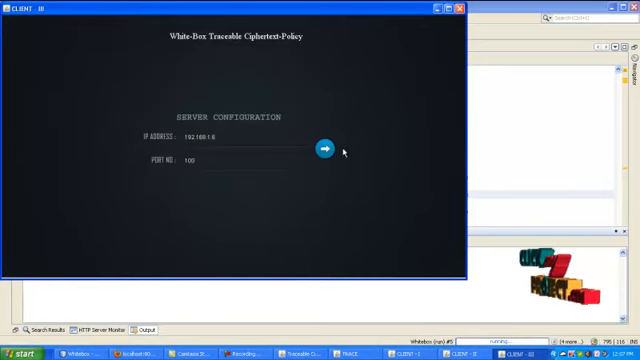
left_click(326, 148)
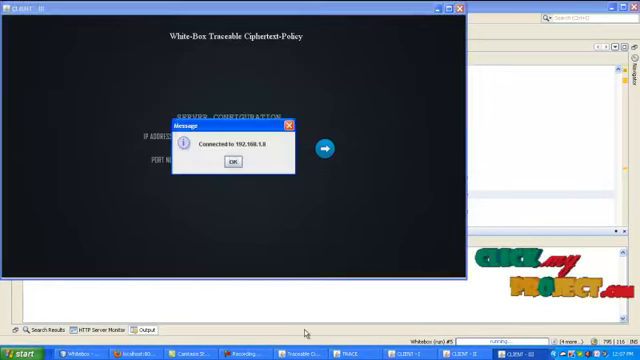
left_click(231, 169)
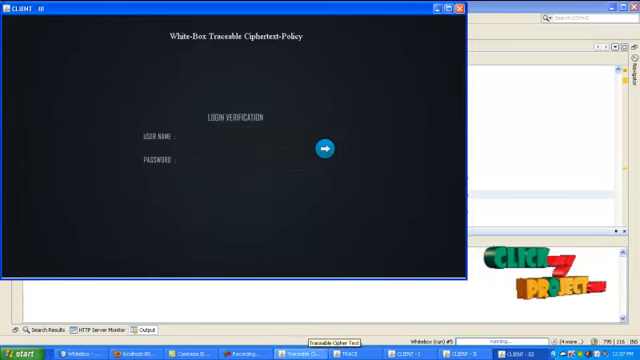
left_click(324, 148)
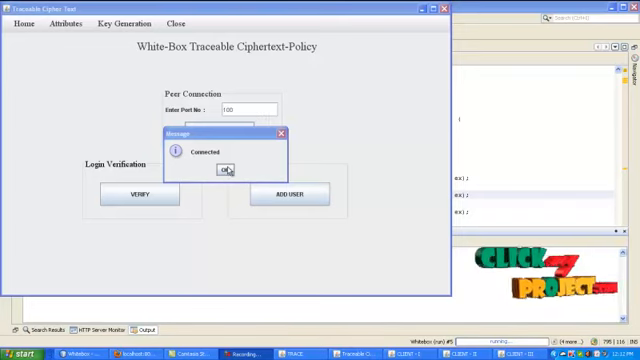
- Log in the clients as 'anand' and 'ram', verifying and acknowledging both successful logins
left_click(224, 169)
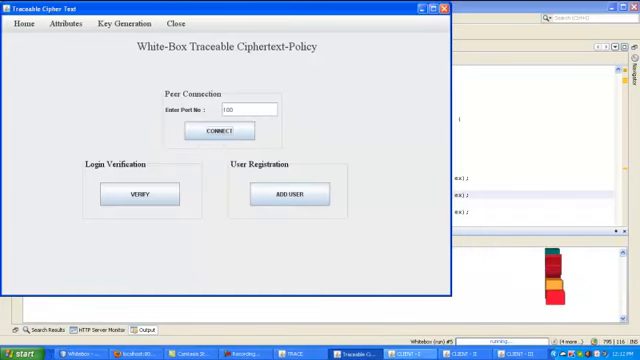
left_click(136, 193)
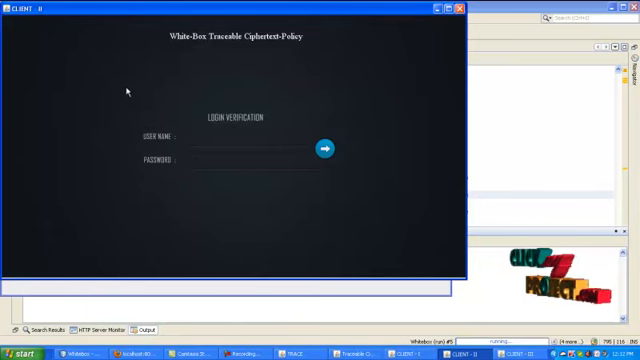
type("anand")
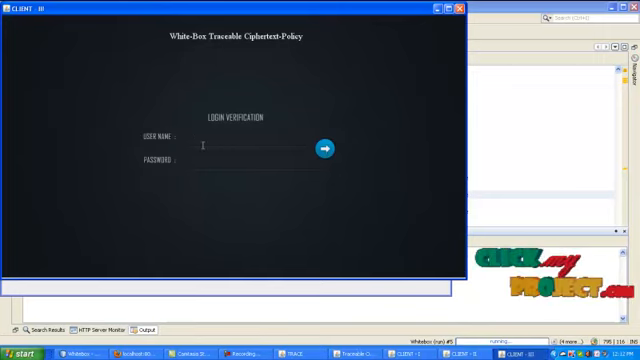
type("ram")
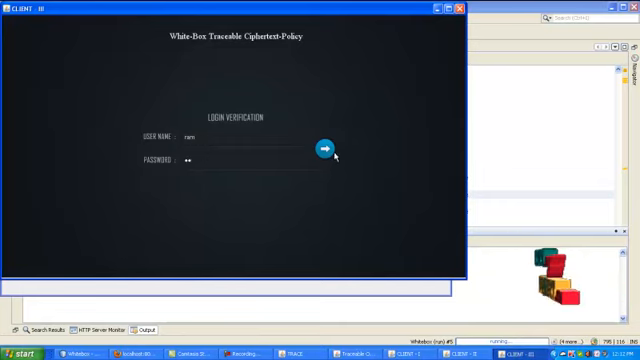
left_click(329, 148)
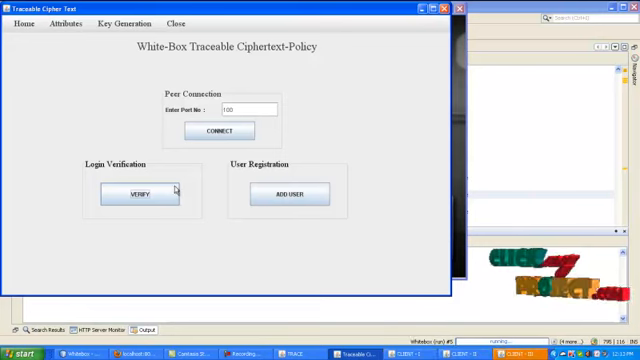
left_click(140, 191)
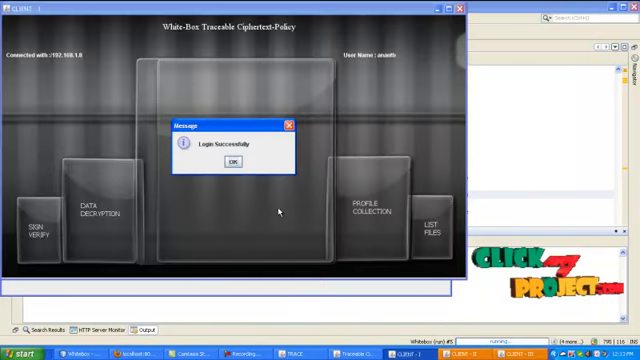
left_click(233, 161)
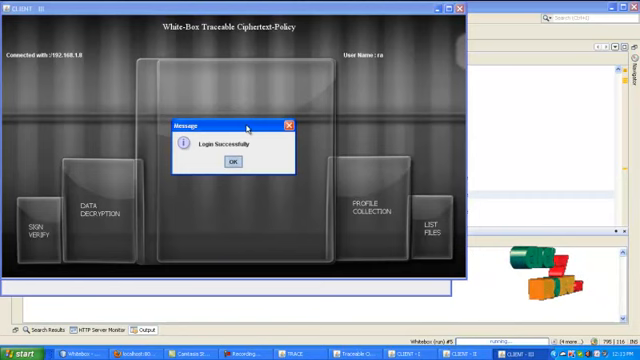
left_click(231, 162)
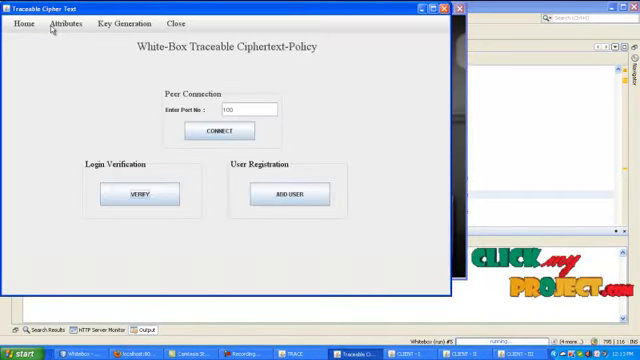
- Submit client attributes 'mahend' and 'cbe', then receive Client I's attributes on the server
left_click(62, 22)
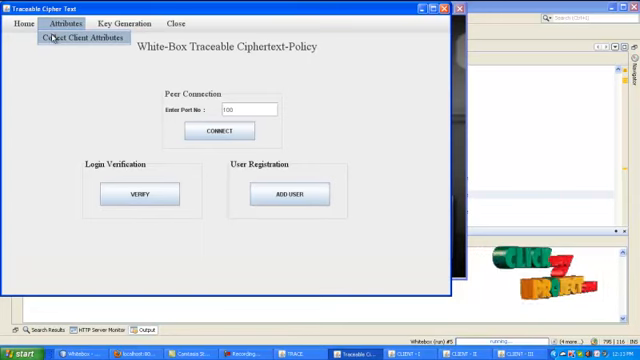
left_click(60, 38)
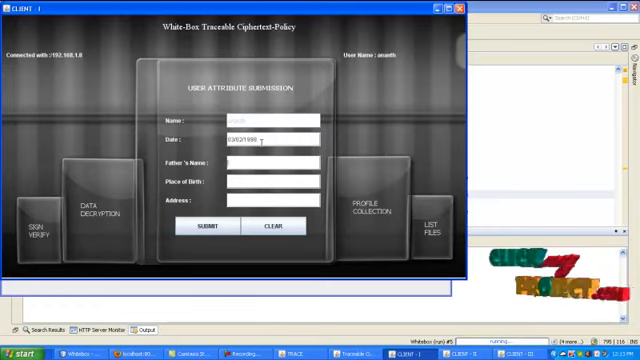
type("mahend")
left_click(273, 181)
type("coimbatore")
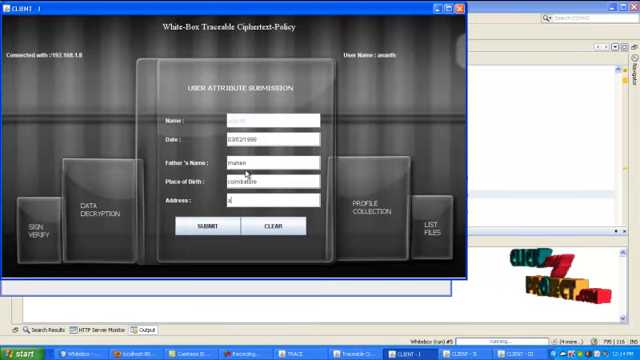
type("cbe")
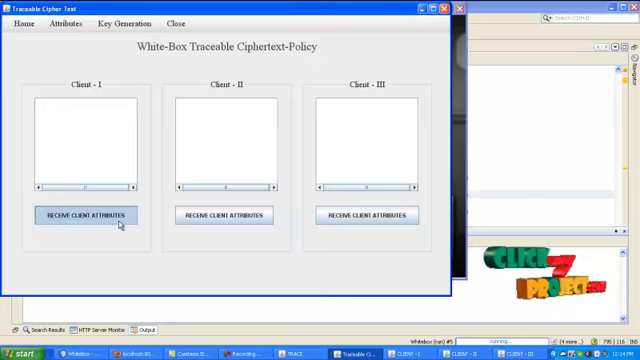
left_click(92, 216)
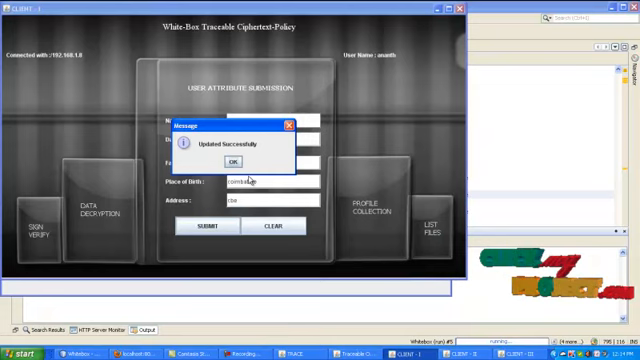
left_click(233, 162)
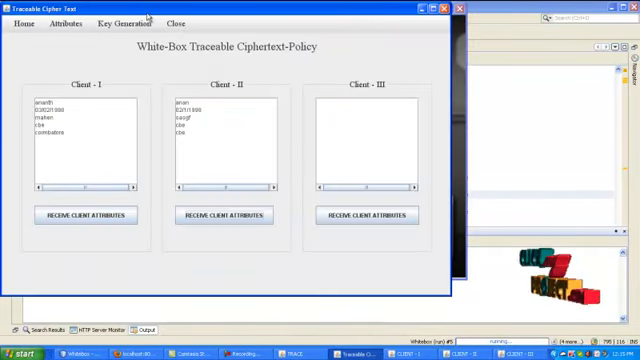
- Send a file request and show Client I's FileRead.java request under Key Generation
left_click(124, 23)
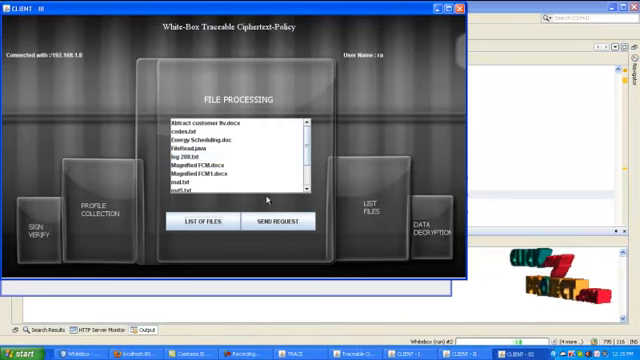
left_click(230, 161)
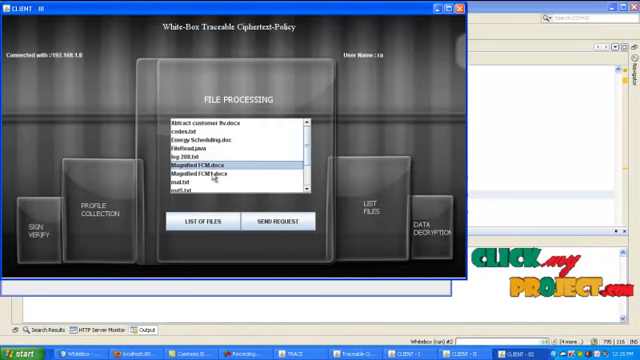
left_click(200, 185)
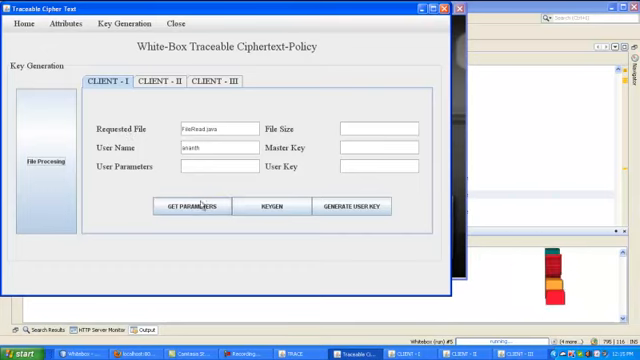
- Get Client I's file parameters and generate its public master key
left_click(196, 206)
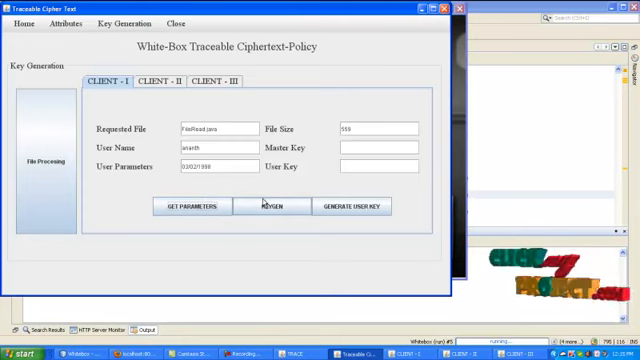
left_click(263, 206)
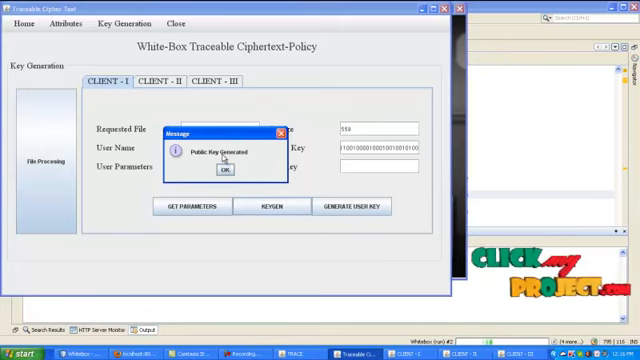
left_click(227, 169)
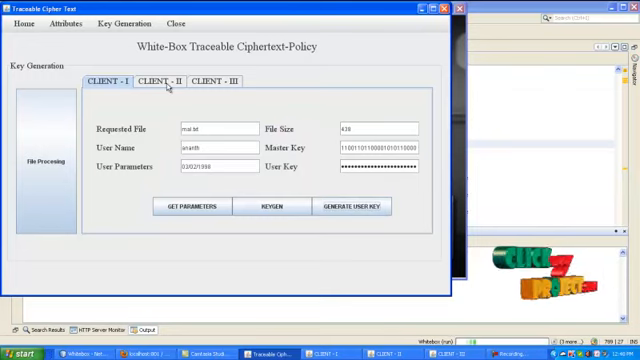
- Generate public master keys and user keys for Client II and Client III
left_click(155, 82)
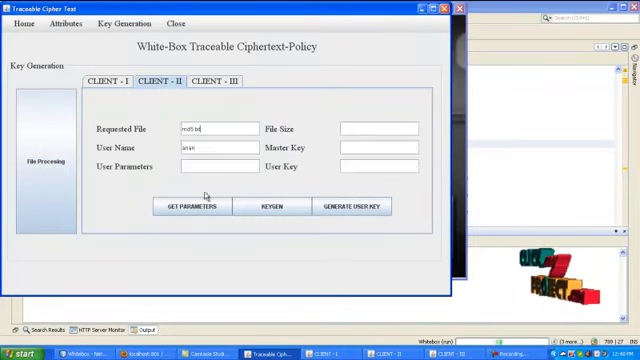
left_click(198, 206)
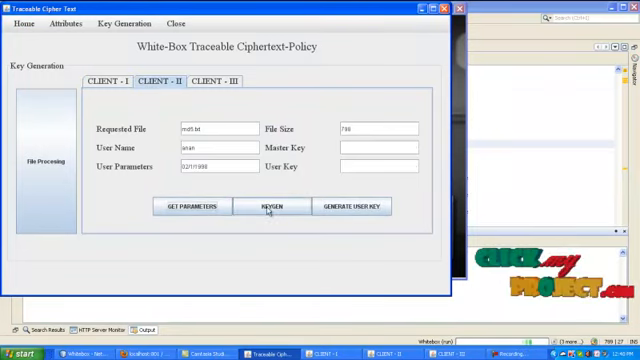
left_click(267, 205)
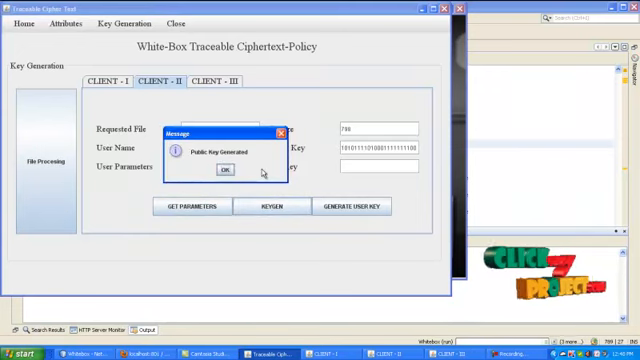
left_click(224, 170)
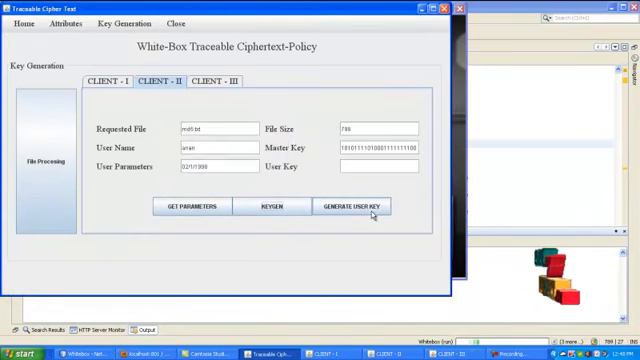
left_click(359, 205)
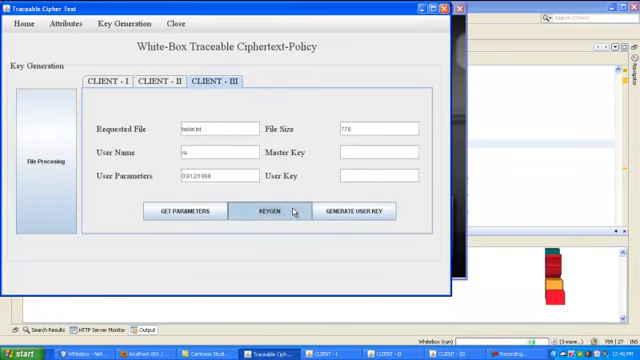
left_click(265, 211)
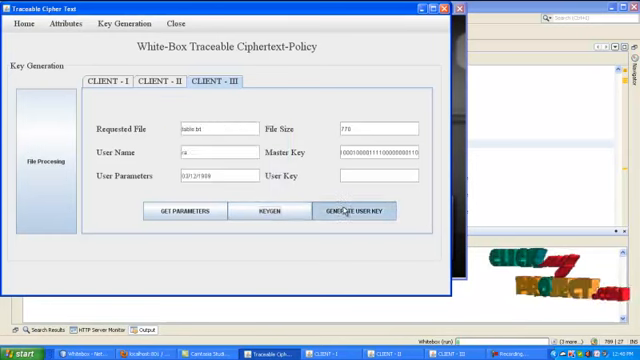
left_click(352, 210)
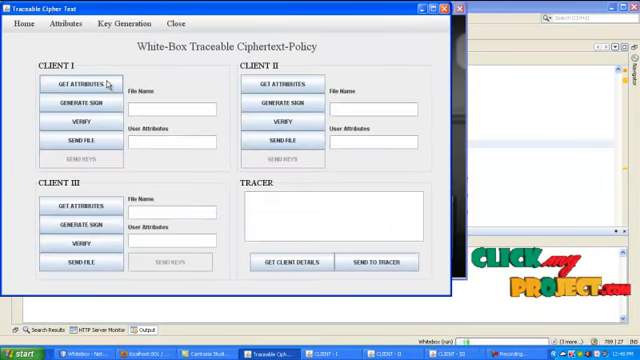
- Generate Client I's signature for mail.txt and acknowledge the confirmation
left_click(75, 81)
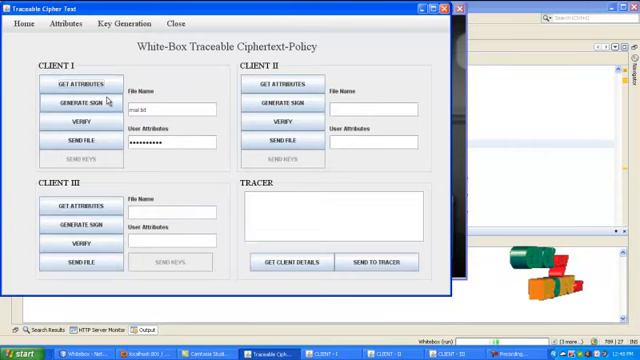
left_click(78, 104)
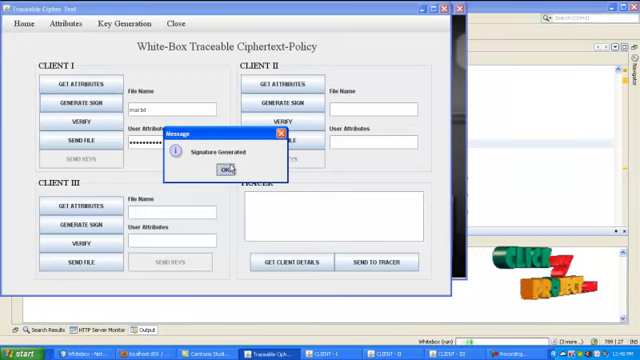
left_click(195, 172)
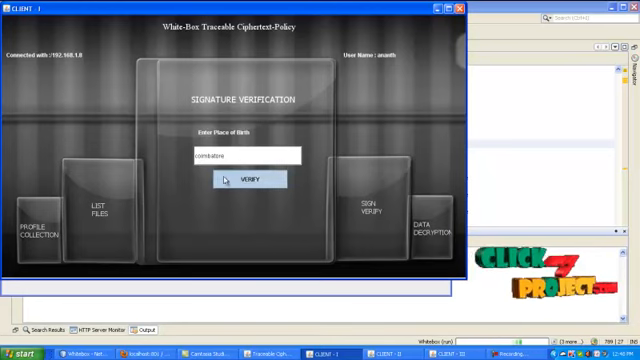
- Verify Client I's attribute, generate Client II's md5.txt signature, and enter place of birth 'cbe'
left_click(249, 179)
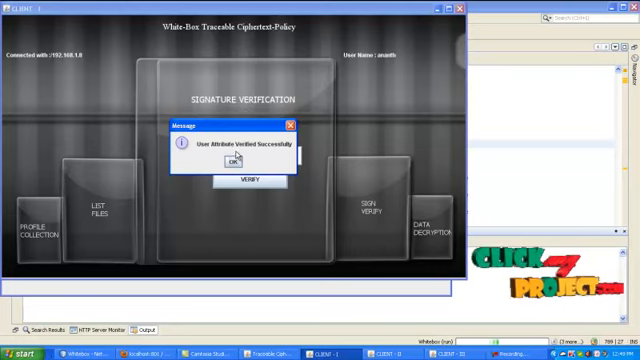
left_click(234, 162)
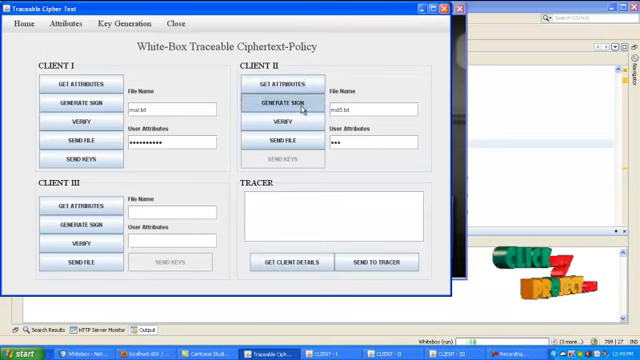
left_click(281, 104)
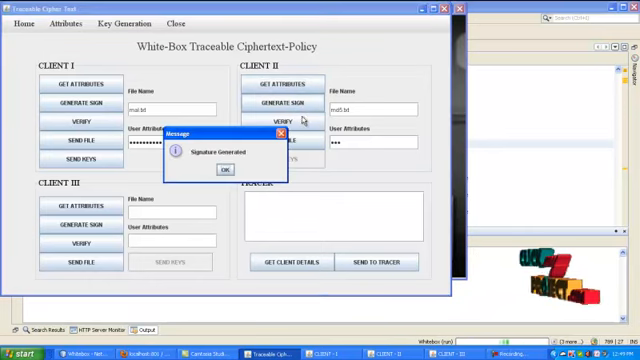
left_click(217, 169)
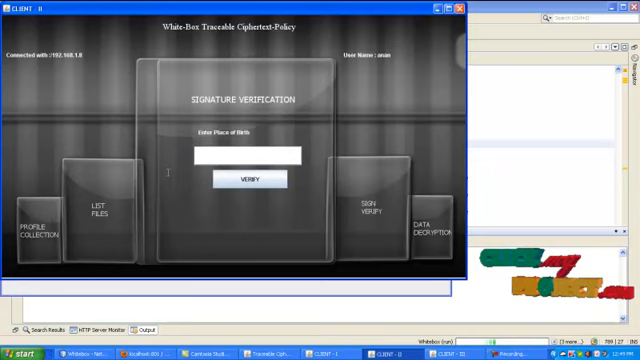
type("cbe")
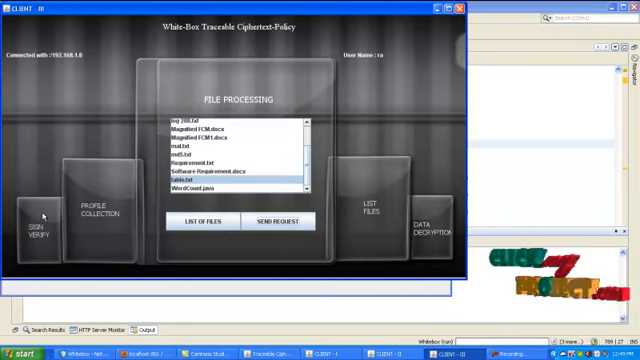
left_click(38, 218)
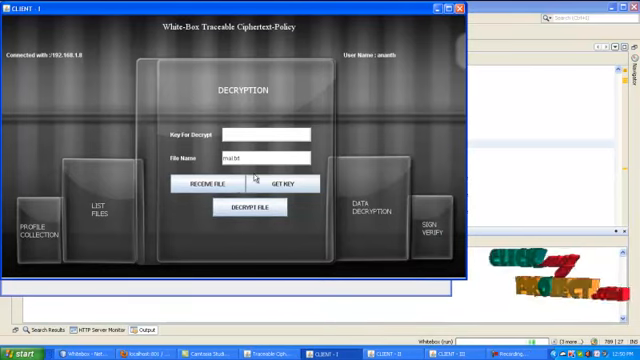
- Receive mail.txt on Client I and request its decryption key
left_click(209, 184)
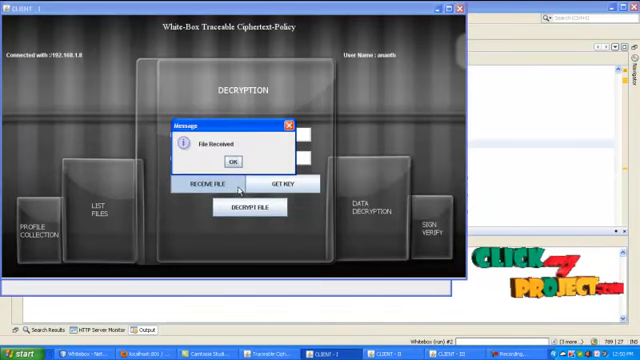
left_click(238, 162)
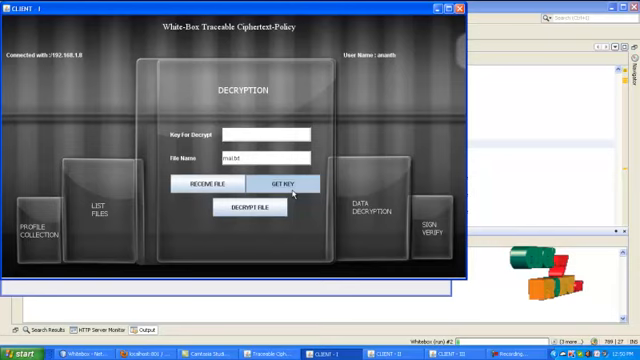
left_click(290, 183)
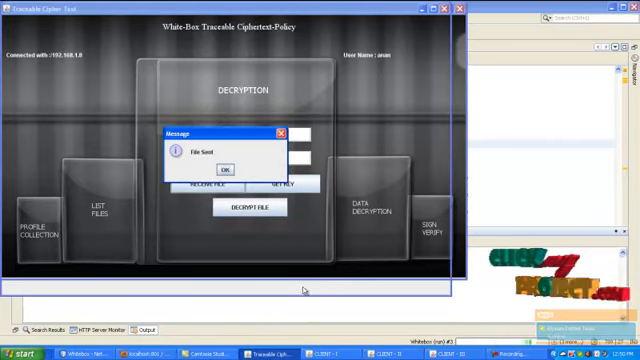
left_click(235, 165)
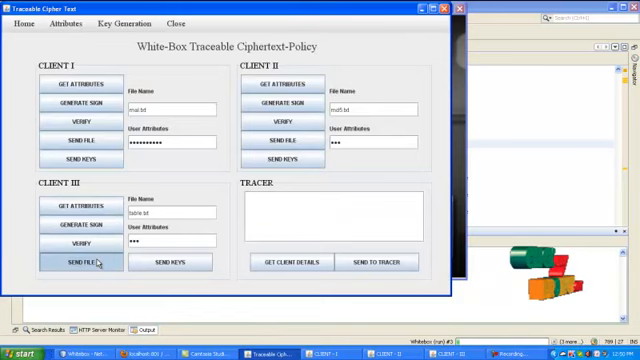
- Send table.txt to Client III and request its decryption key
left_click(76, 261)
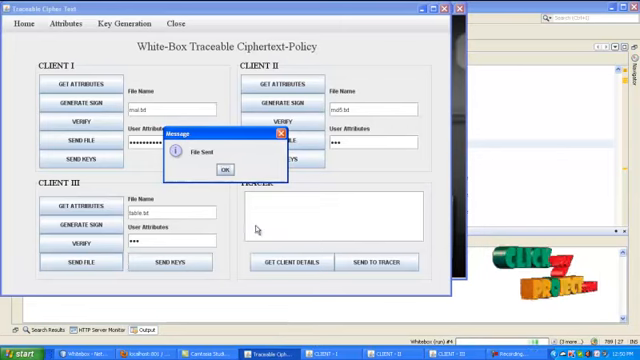
left_click(222, 170)
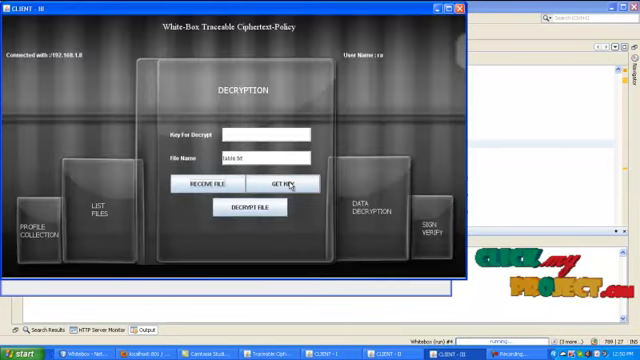
left_click(288, 184)
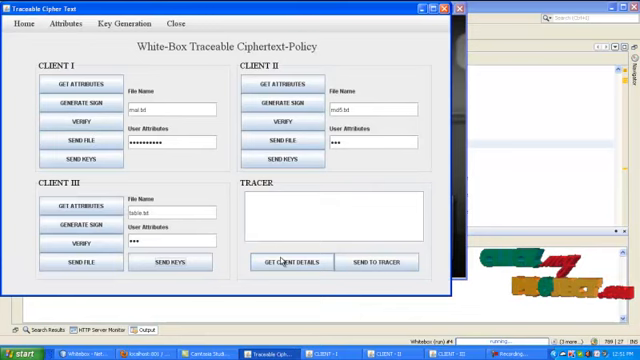
- Collect client details and view the client records in the tracer
left_click(288, 261)
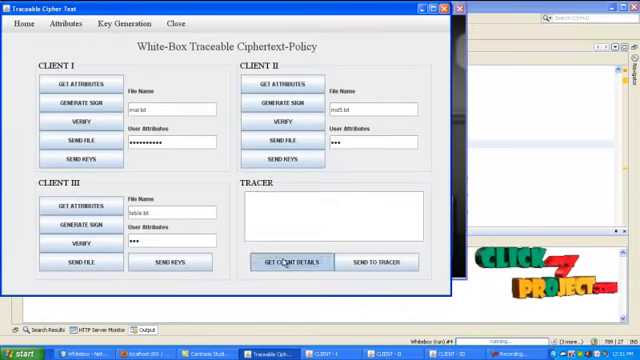
left_click(289, 261)
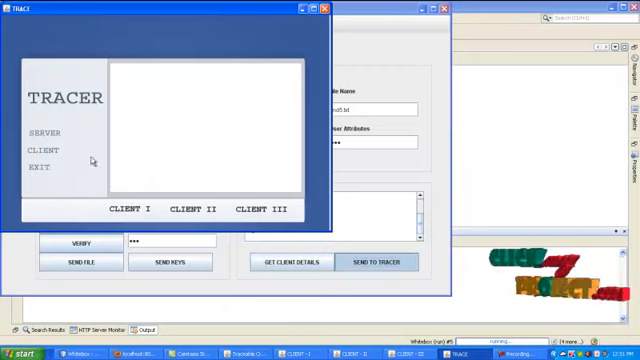
left_click(42, 133)
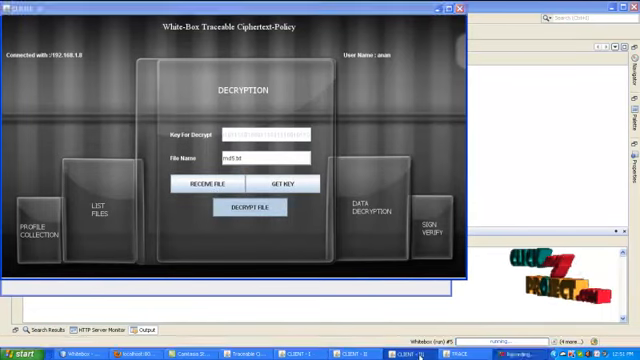
- Decrypt Client III's received table.txt and acknowledge the result
left_click(259, 207)
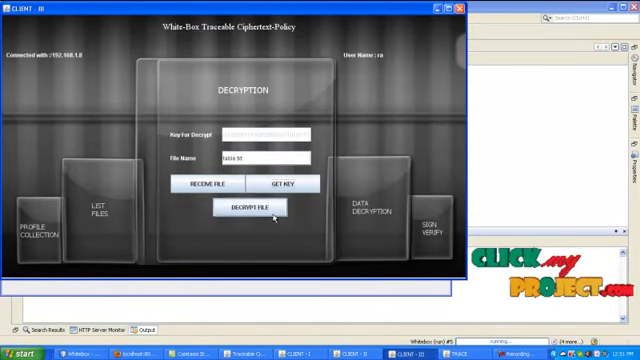
left_click(250, 207)
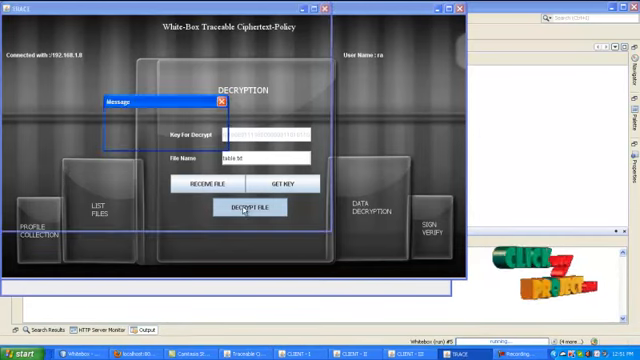
left_click(243, 207)
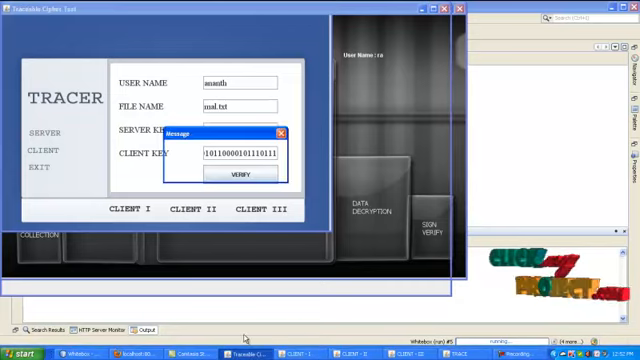
- Trace Client II's keys, confirming ananth and anan use proper keys, and acknowledge its decryption
left_click(240, 174)
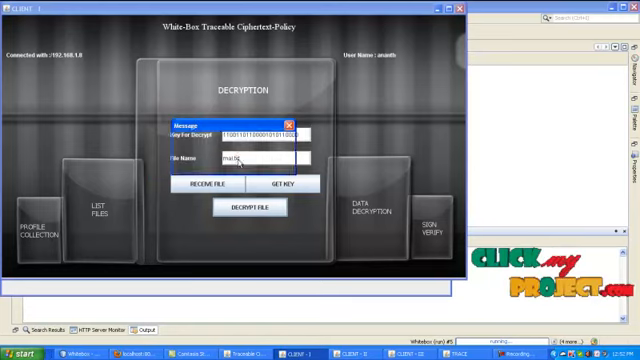
left_click(290, 119)
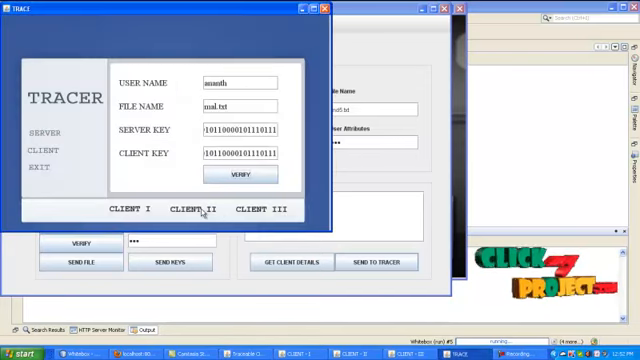
left_click(242, 175)
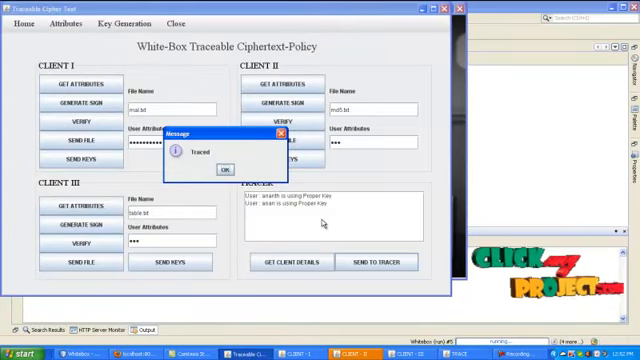
left_click(221, 167)
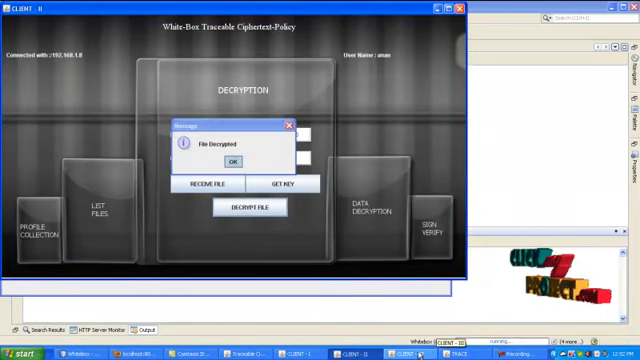
left_click(231, 162)
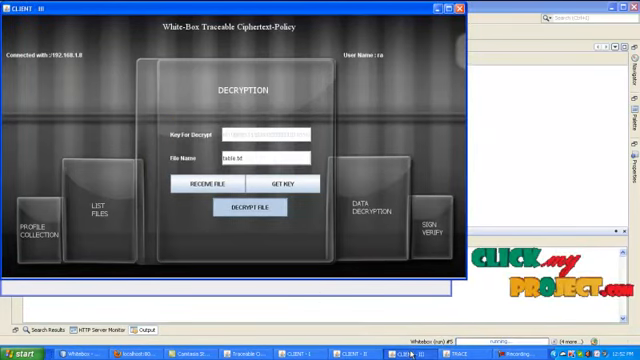